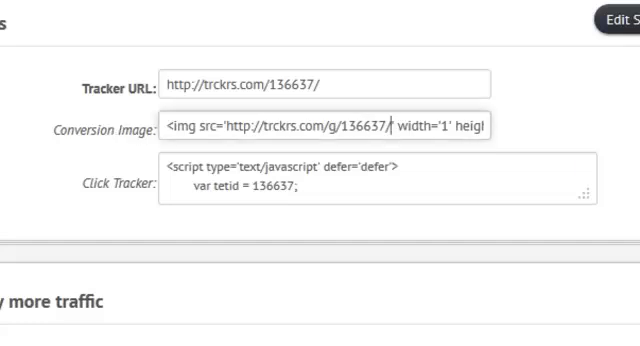
- Append ?cash=3.00 to tracker 136637's conversion image URL
{"action": "type", "text": "?cash=3.00"}
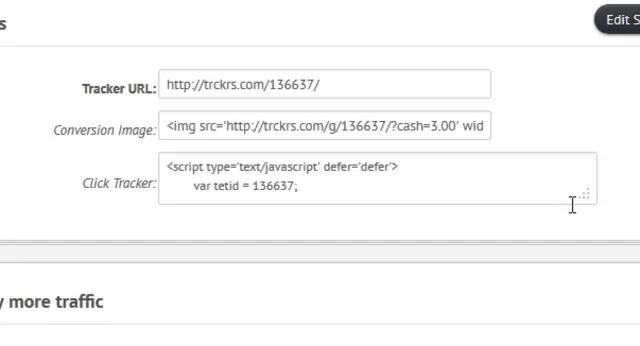
- Check the daily stats chart showing 3 sales on 11/21, then bring the trackers table into view
{"action": "scroll", "scroll_direction": "up", "scroll_amount": 3}
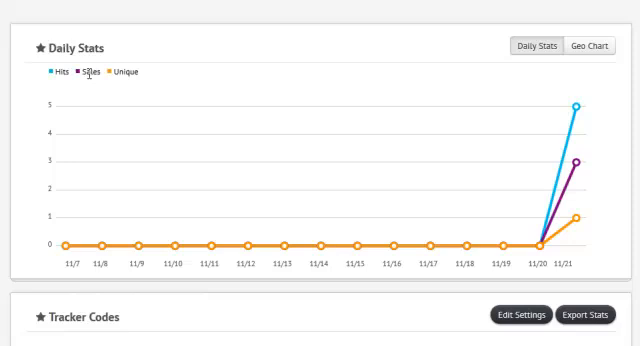
{"action": "mouse_move", "coordinate": [571, 166]}
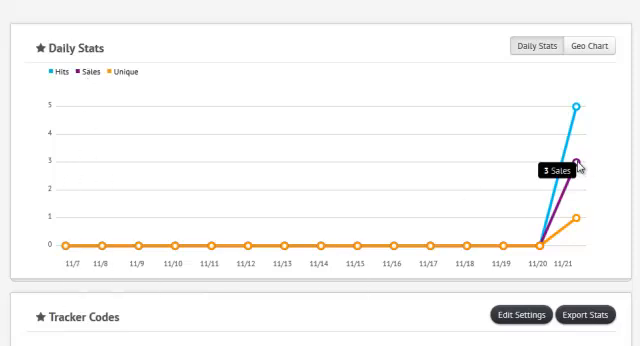
{"action": "scroll", "scroll_direction": "down", "scroll_amount": 3}
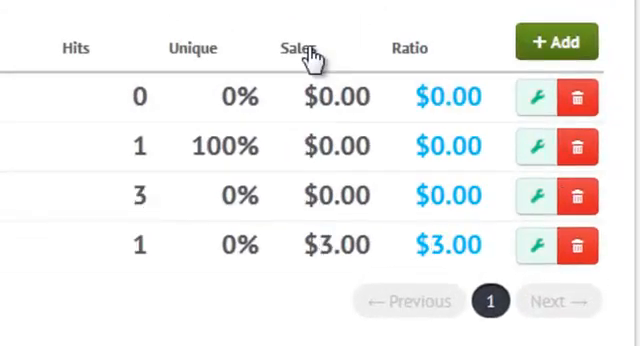
- Sort the trackers table by the Sales column, putting the $3.00 tracker first
{"action": "left_click", "coordinate": [297, 47]}
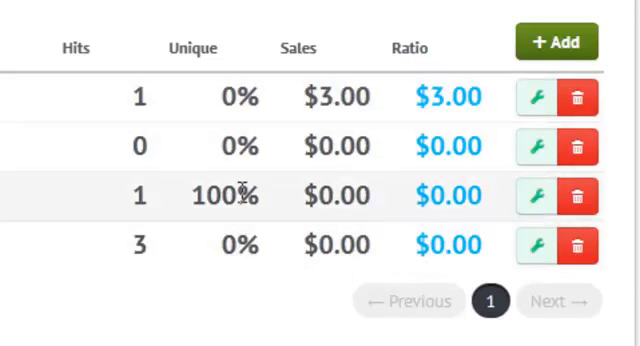
{"action": "mouse_move", "coordinate": [32, 118]}
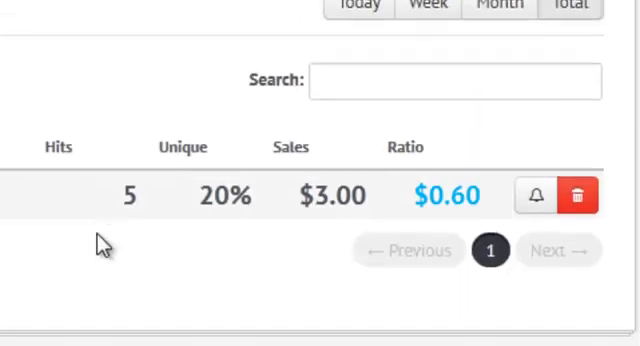
{"action": "mouse_move", "coordinate": [165, 220]}
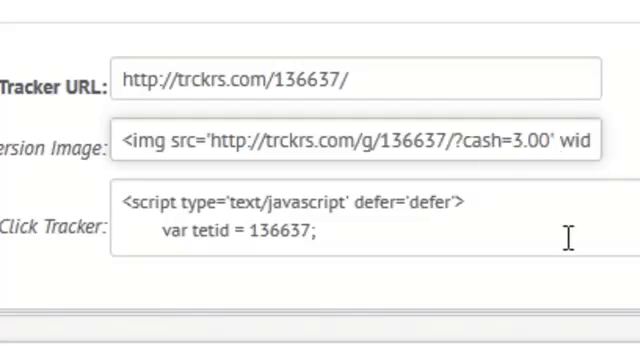
{"action": "left_click", "coordinate": [552, 140]}
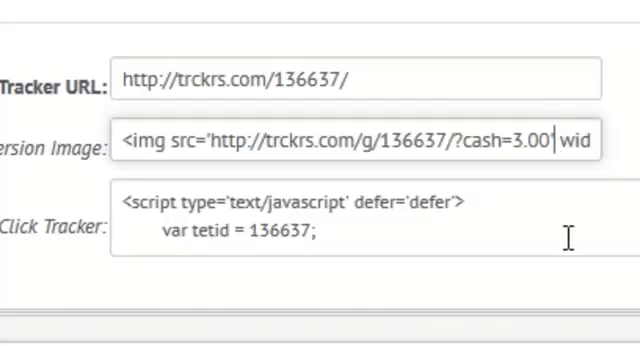